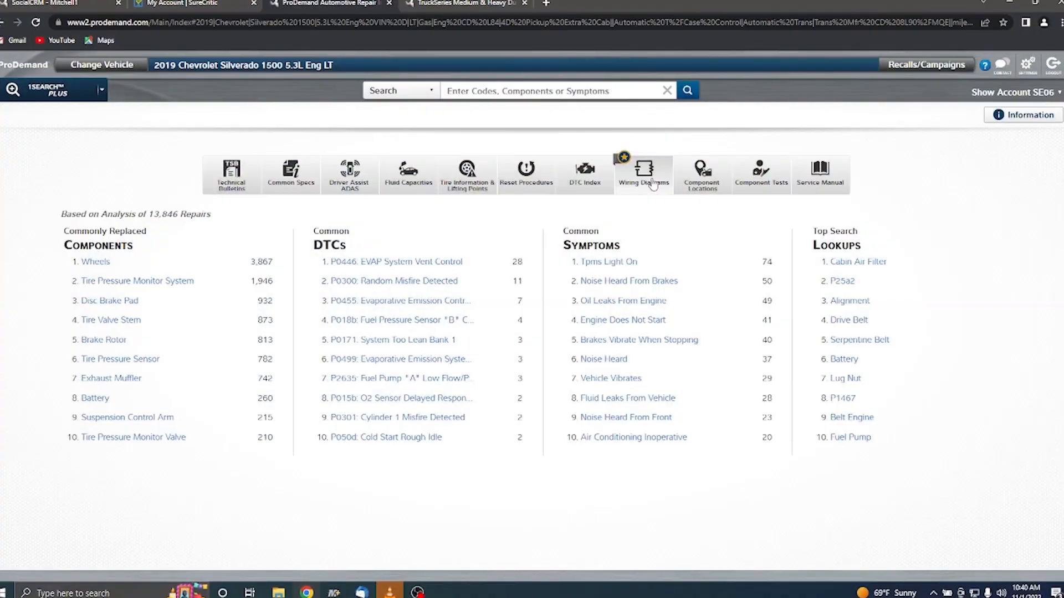
# Bring up the System Wiring Diagrams index for the 2019 Silverado 1500 5.3L
pyautogui.click(642, 173)
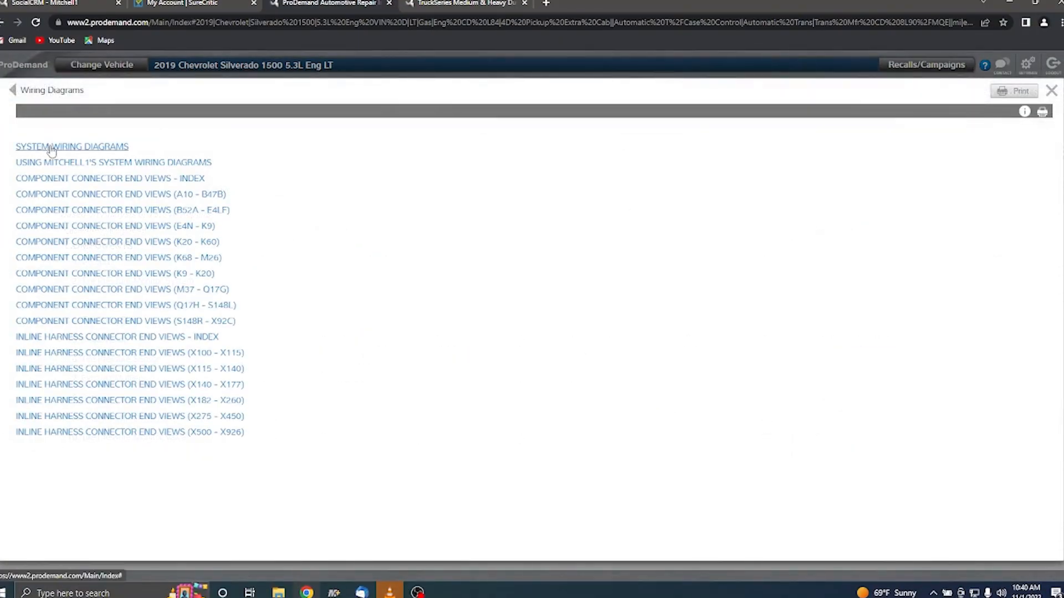
pyautogui.click(71, 147)
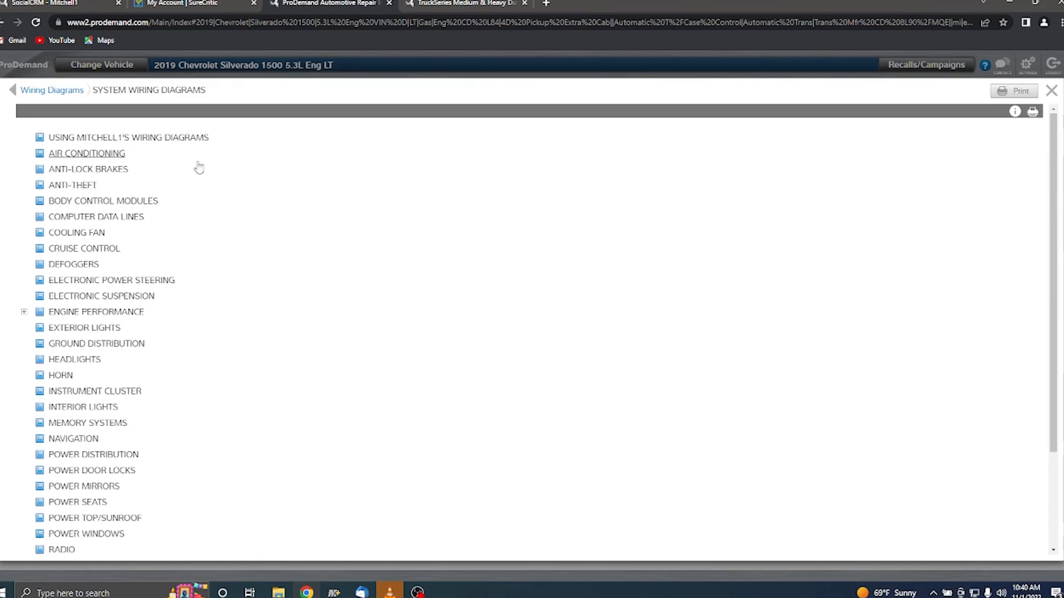
# Show the Body Control Modules Circuit diagram (Fig 1 of 3) enlarged for reading
pyautogui.click(102, 201)
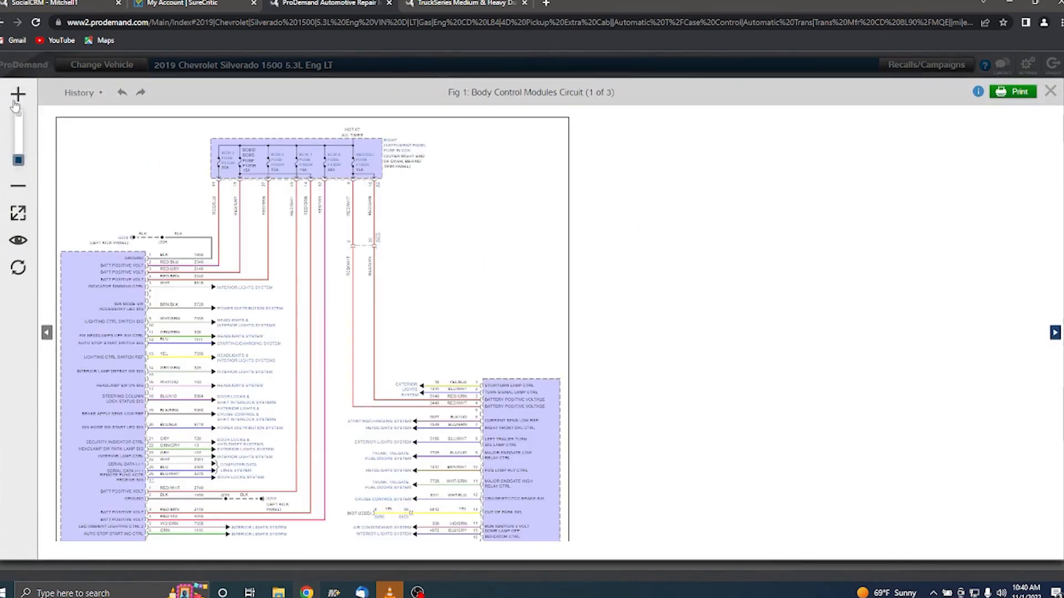
pyautogui.click(19, 93)
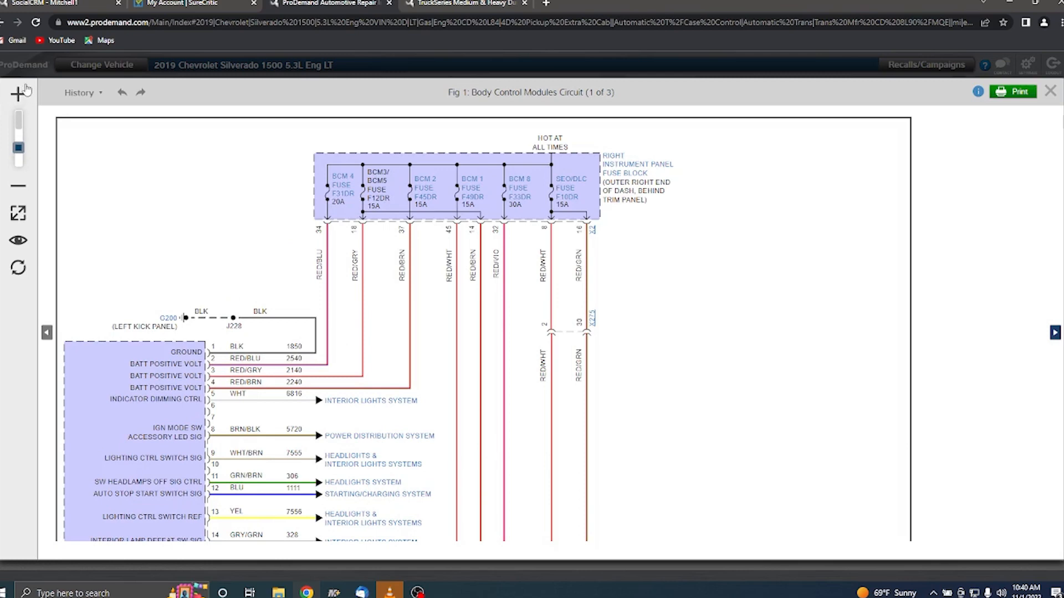
pyautogui.moveTo(495, 385)
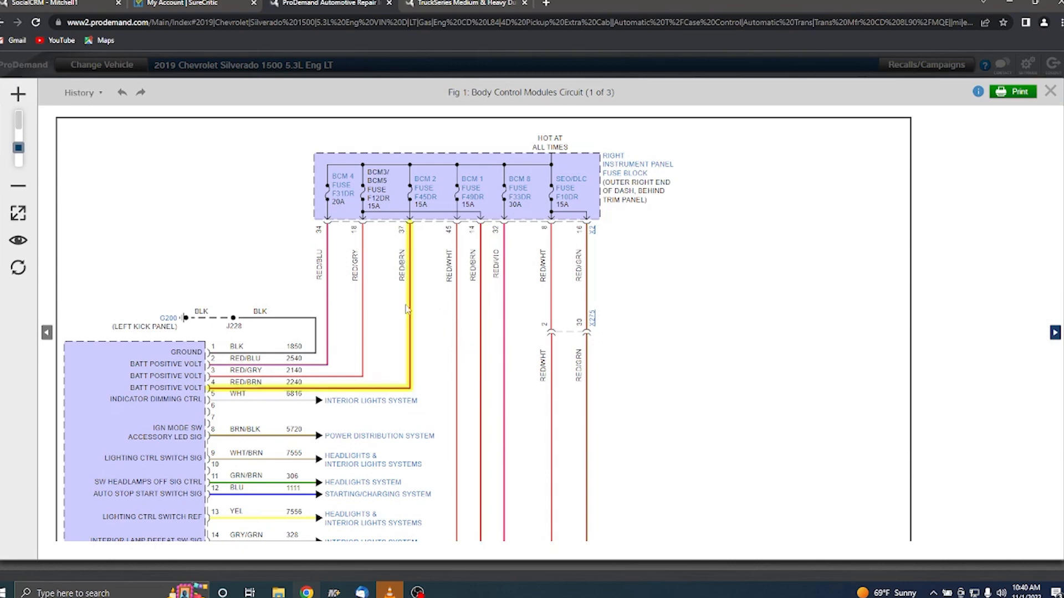
# Highlight the RED/GRY battery feed wire and move down the body control diagram
pyautogui.click(370, 400)
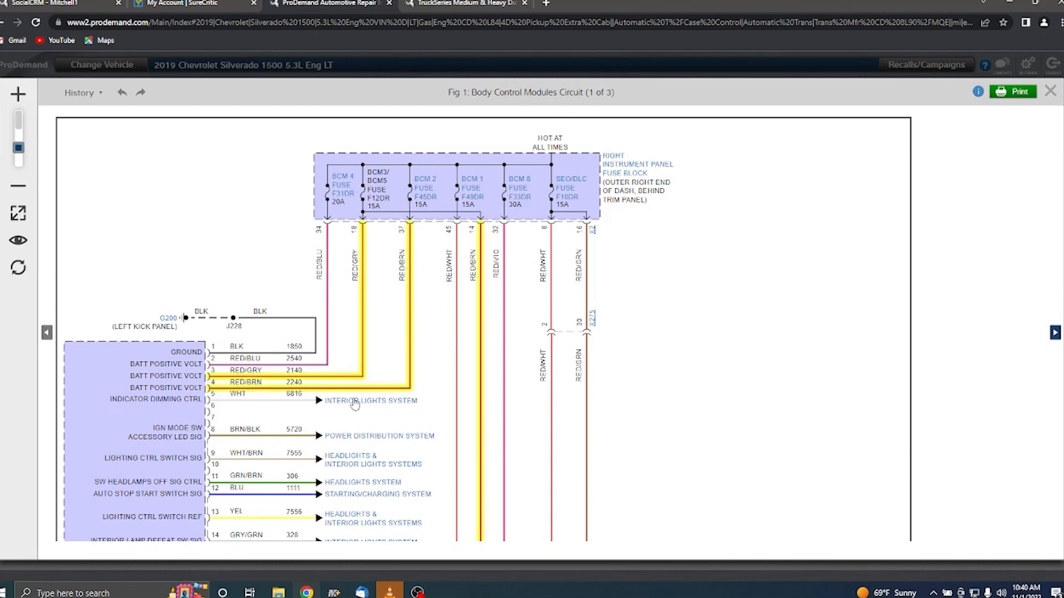
pyautogui.moveTo(469, 174)
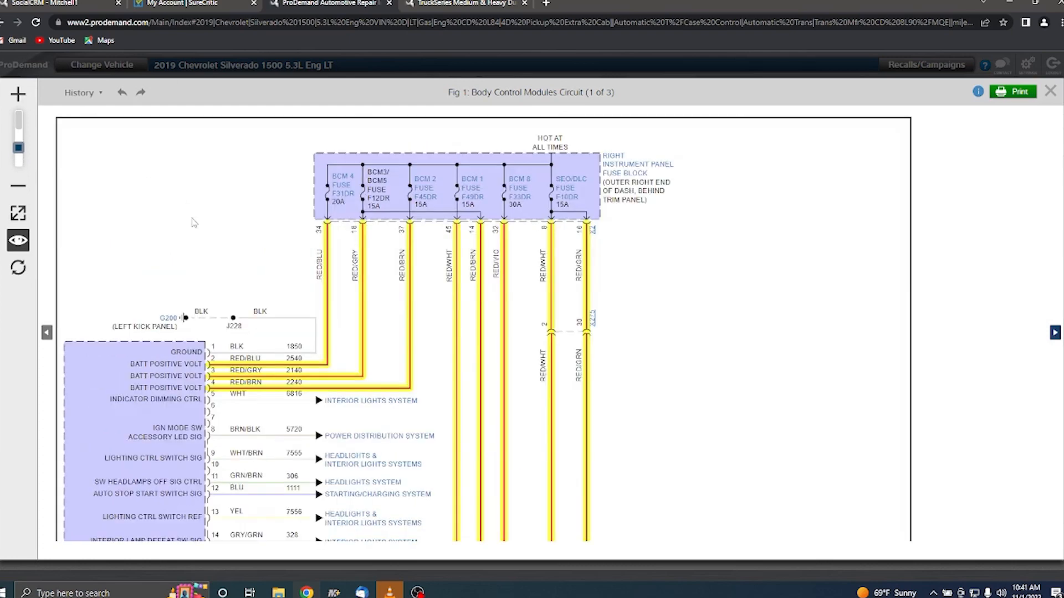
pyautogui.scroll(-3)
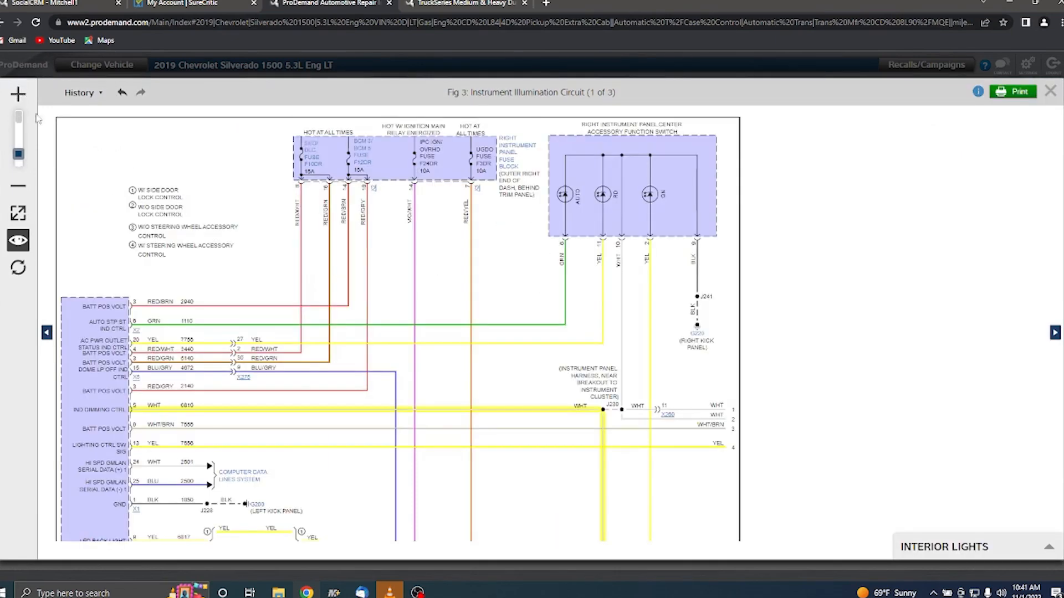
# Return via History to Fig 1: Body Control Modules Circuit
pyautogui.click(256, 376)
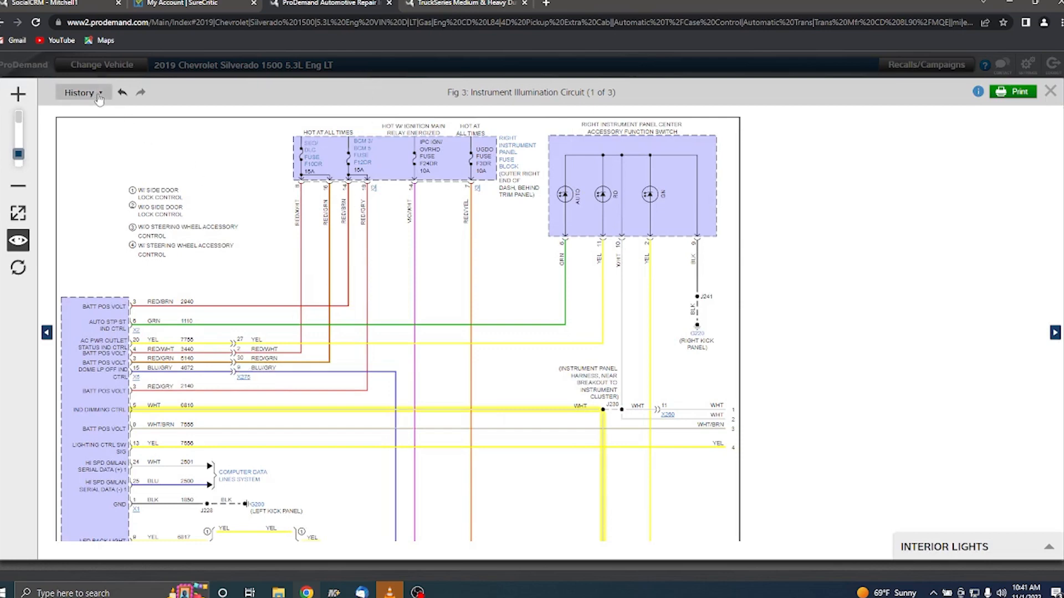
pyautogui.click(80, 92)
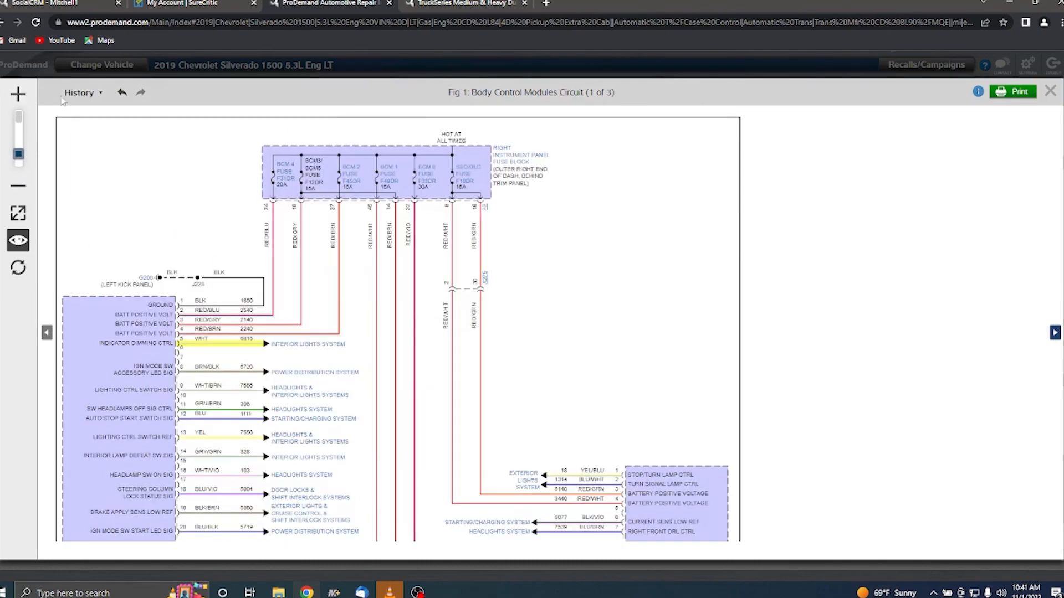
# Scroll the diagram to reveal the lower module pins and serial data circuits
pyautogui.scroll(-3)
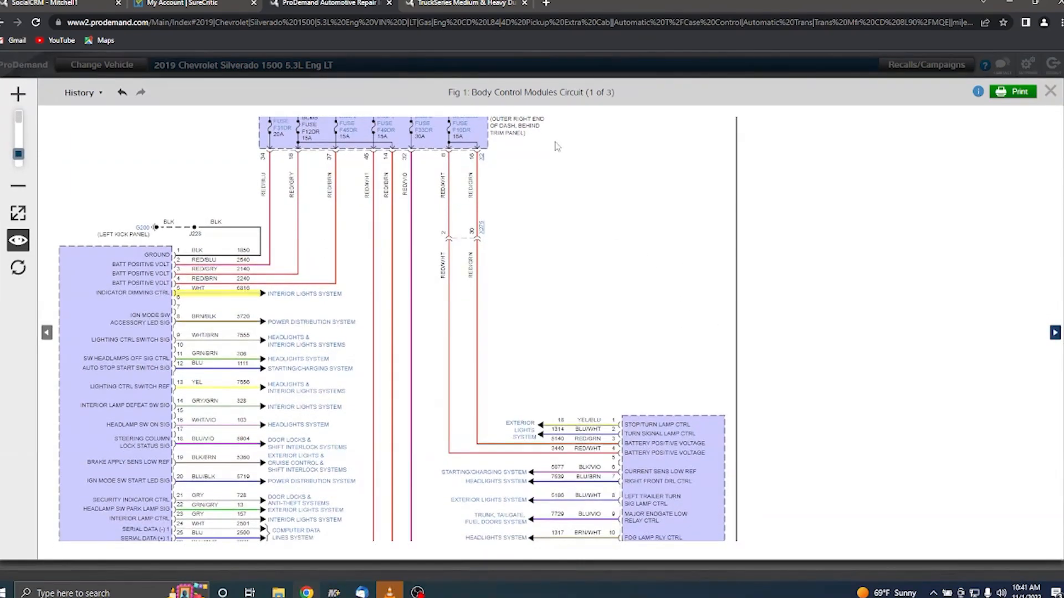
pyautogui.moveTo(547, 123)
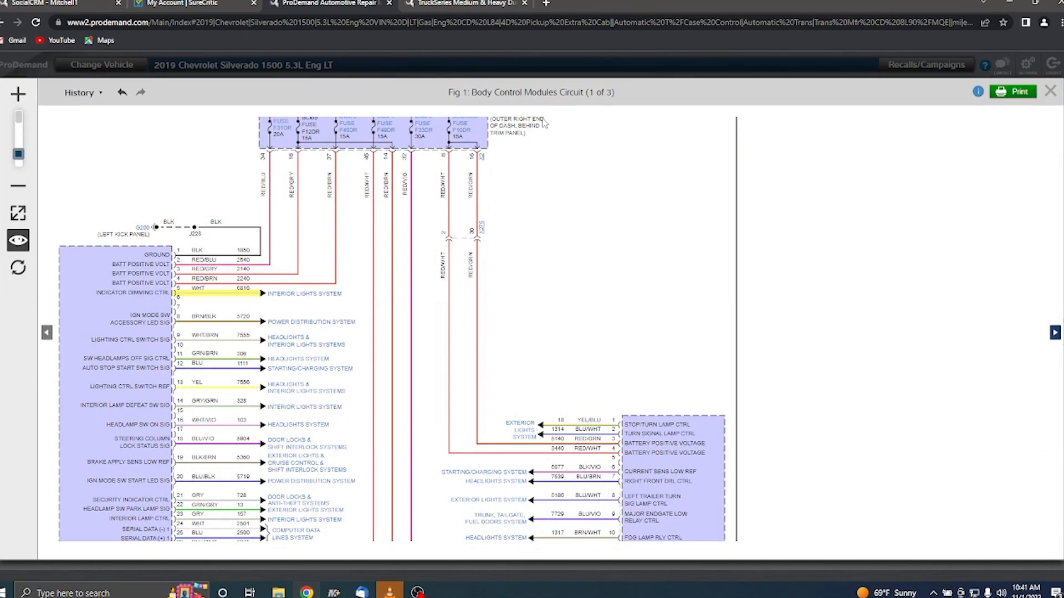
pyautogui.moveTo(637, 333)
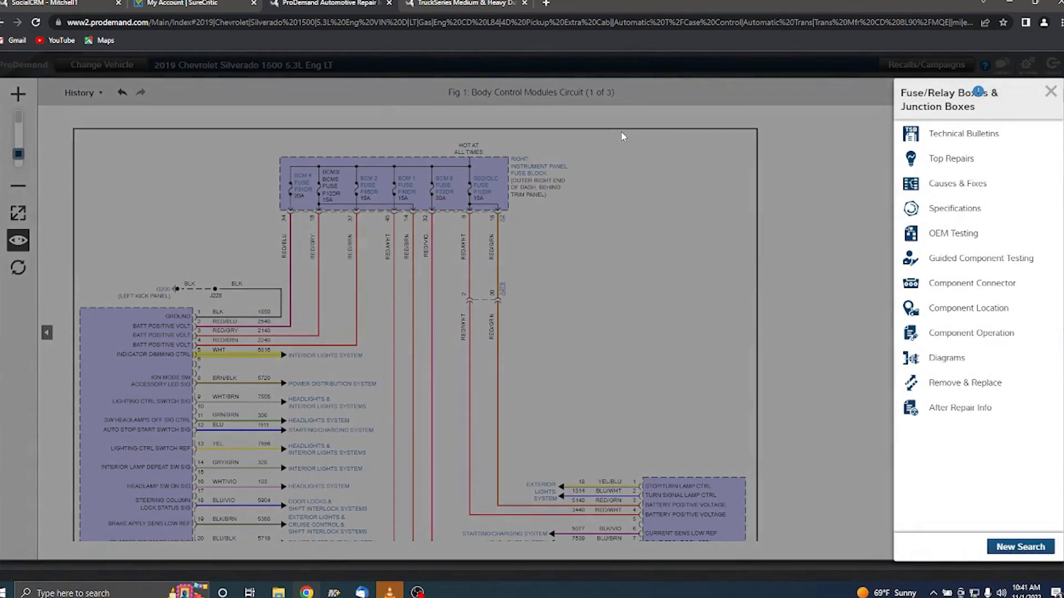
# View the Brake Control Module ABS component connector pin table, then go back
pyautogui.click(972, 283)
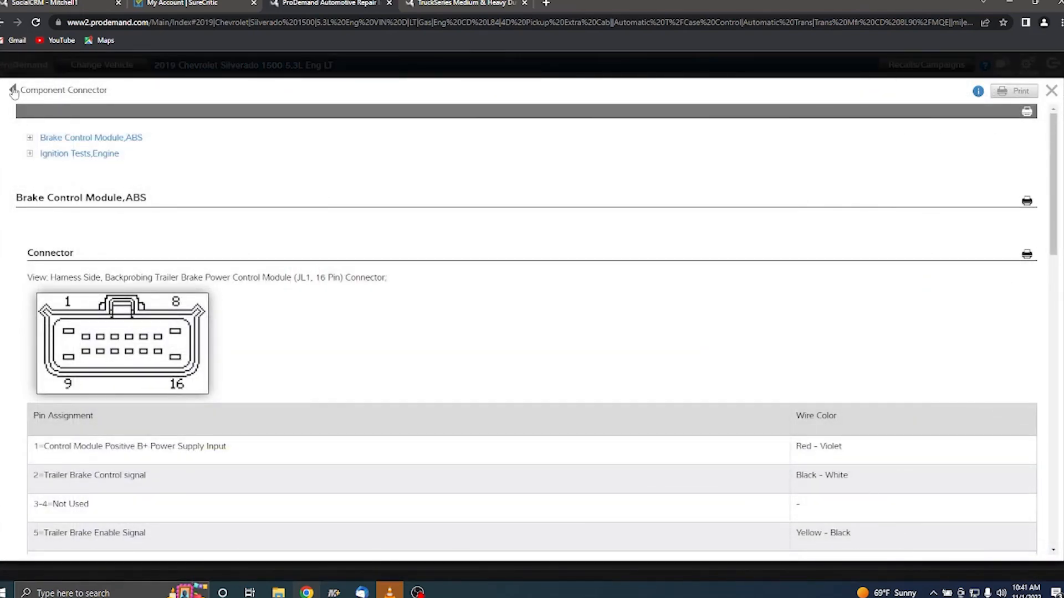
pyautogui.click(964, 383)
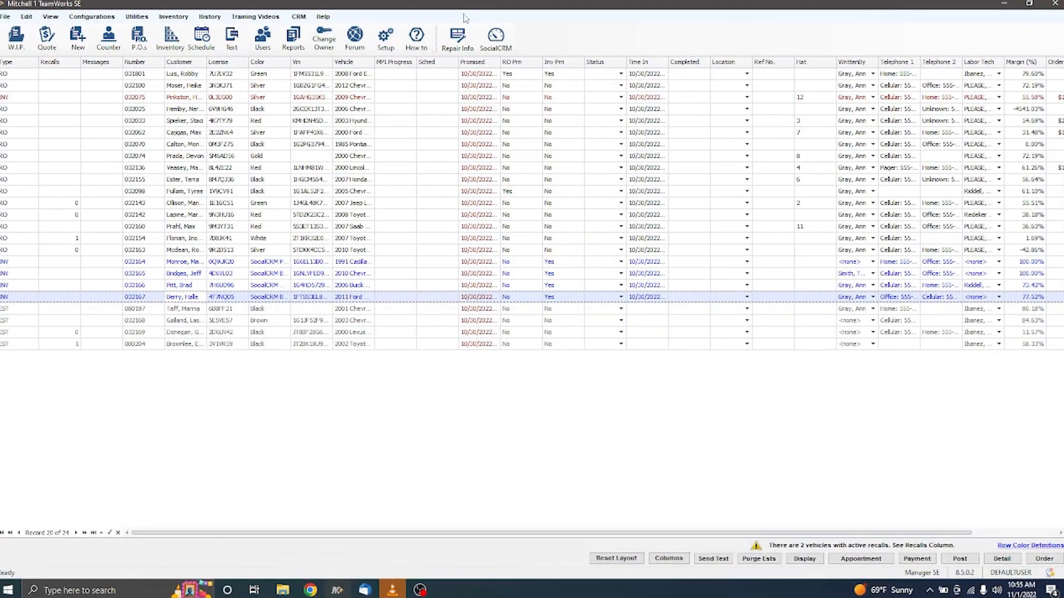
# Launch View SocialCRM Reports from the Manager SE toolbar
pyautogui.click(496, 38)
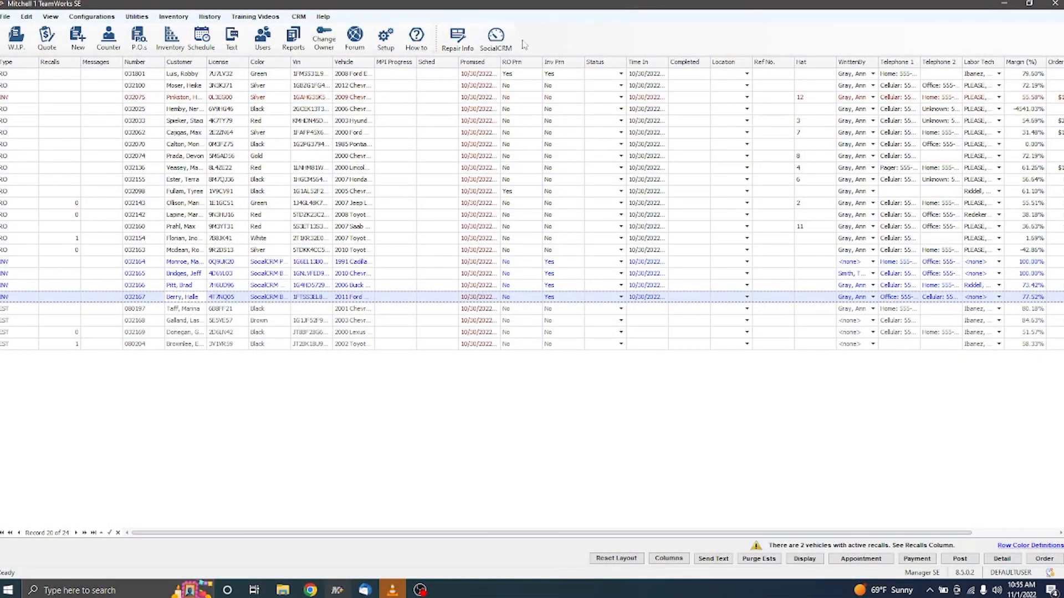
pyautogui.moveTo(497, 38)
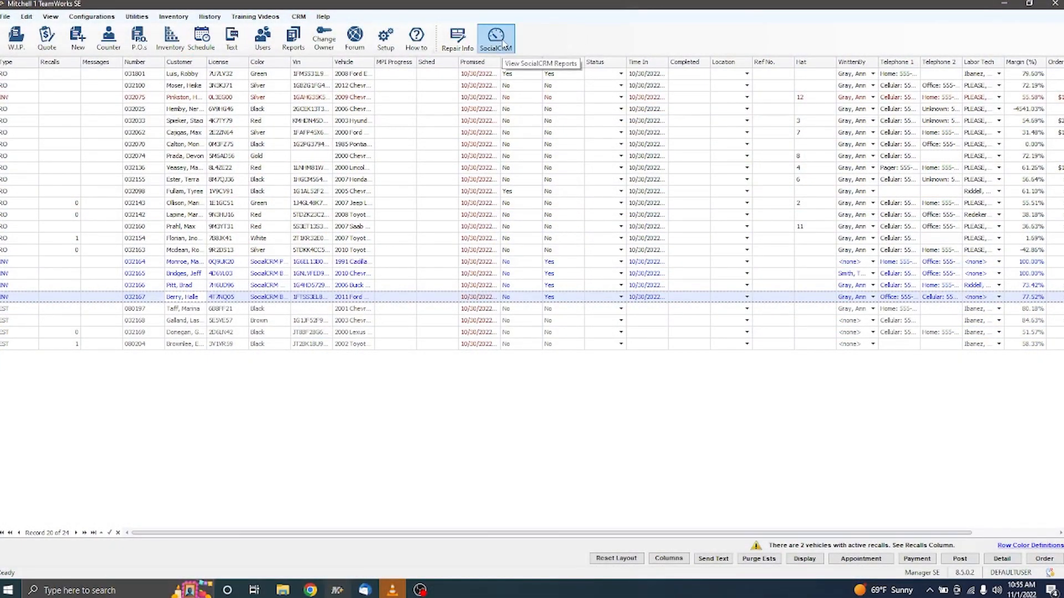
pyautogui.click(496, 35)
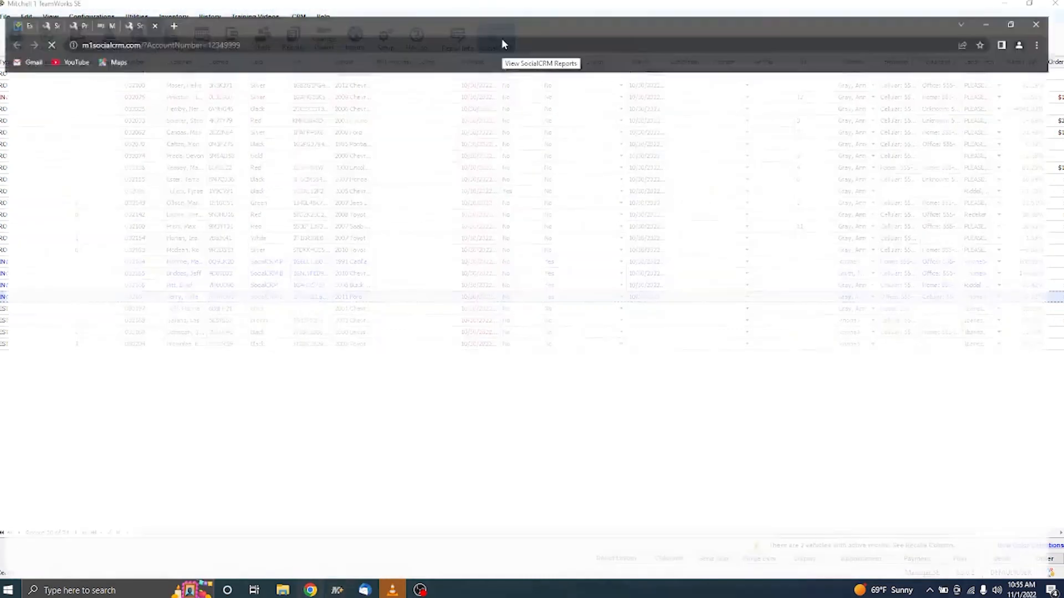